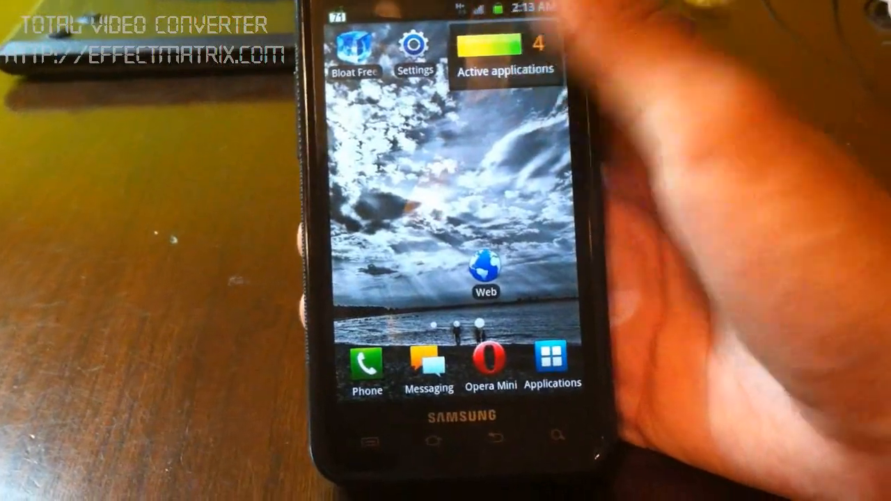
# Step: Open Settings from the home screen and scroll down the settings list
pyautogui.click(414, 49)
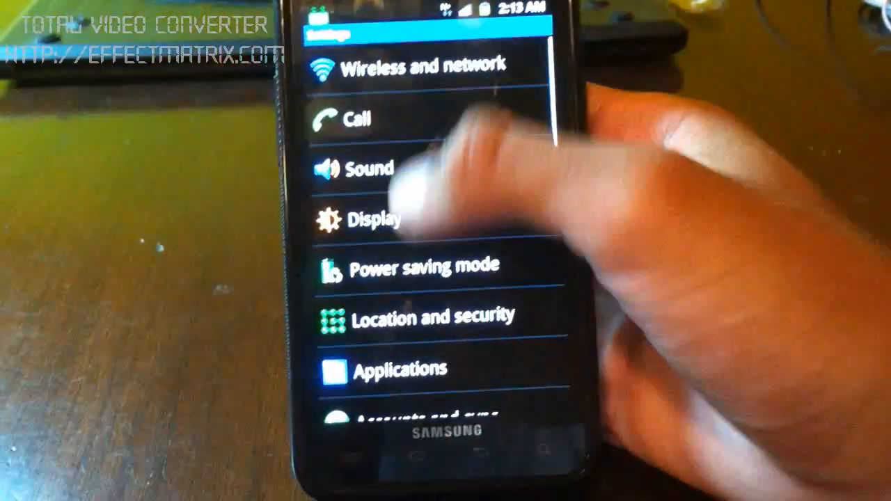
pyautogui.scroll(-3)
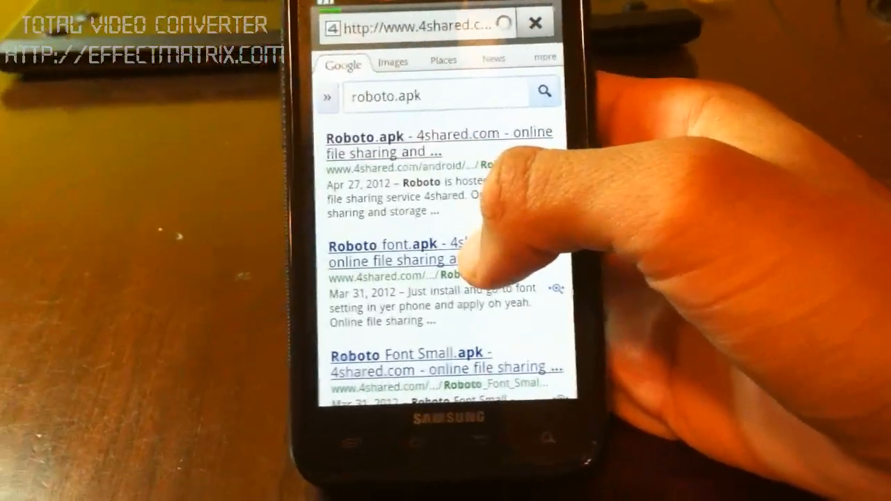
# Step: Open the 'Roboto.apk - 4shared.com' result from the Google search
pyautogui.click(417, 140)
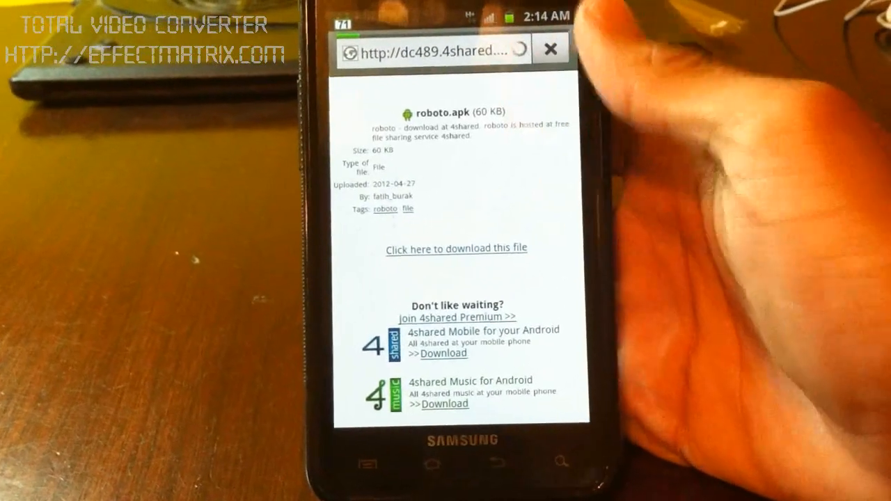
# Step: Start the 60 KB roboto.apk download from the 4shared file page
pyautogui.click(455, 249)
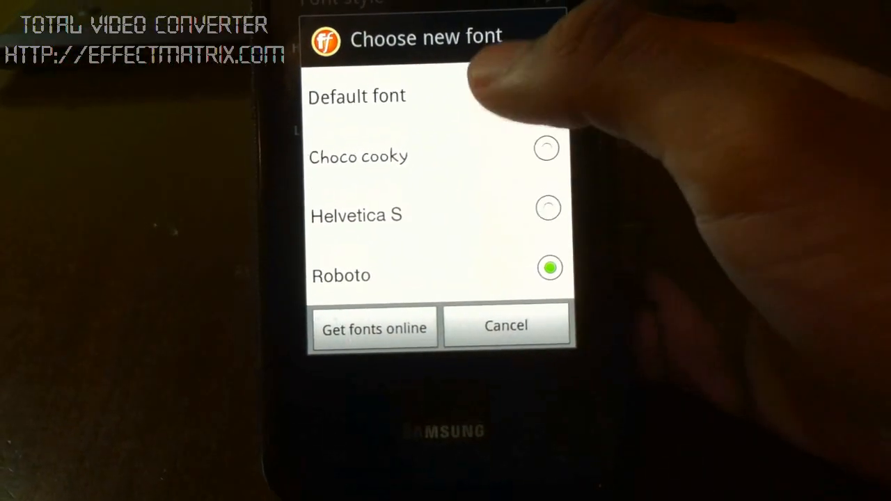
# Step: Select Roboto in Choose new font under Display > Font style
pyautogui.click(356, 96)
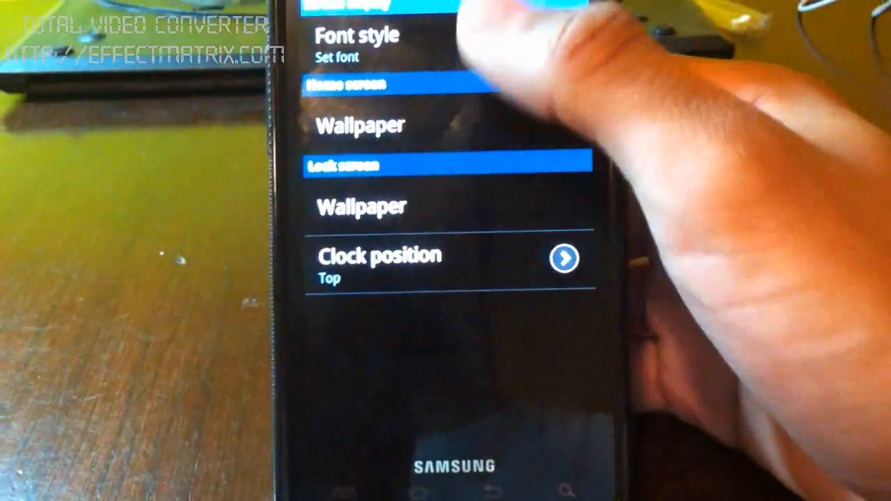
pyautogui.click(356, 46)
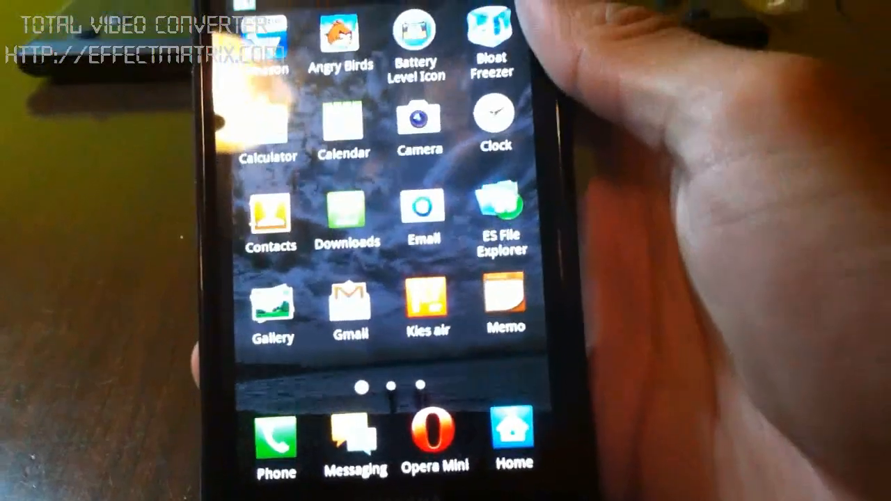
# Step: Swipe left through the app drawer pages showing labels in Roboto
pyautogui.hscroll(-3)
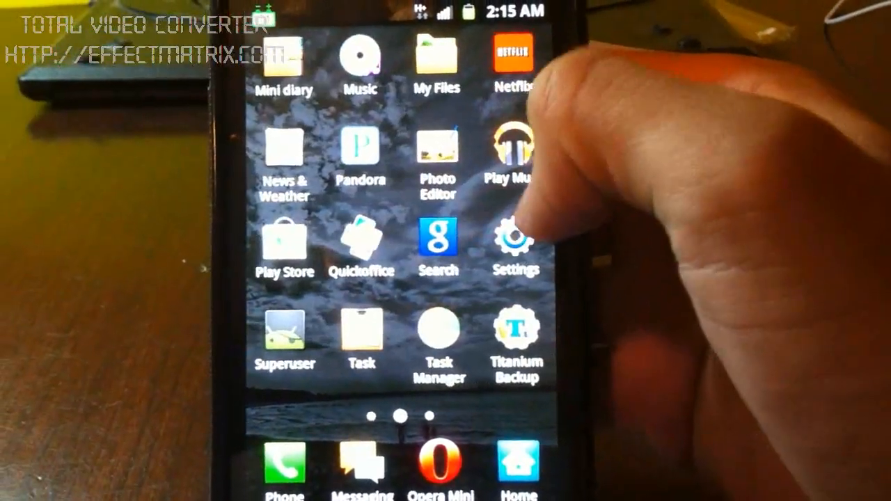
pyautogui.hscroll(-3)
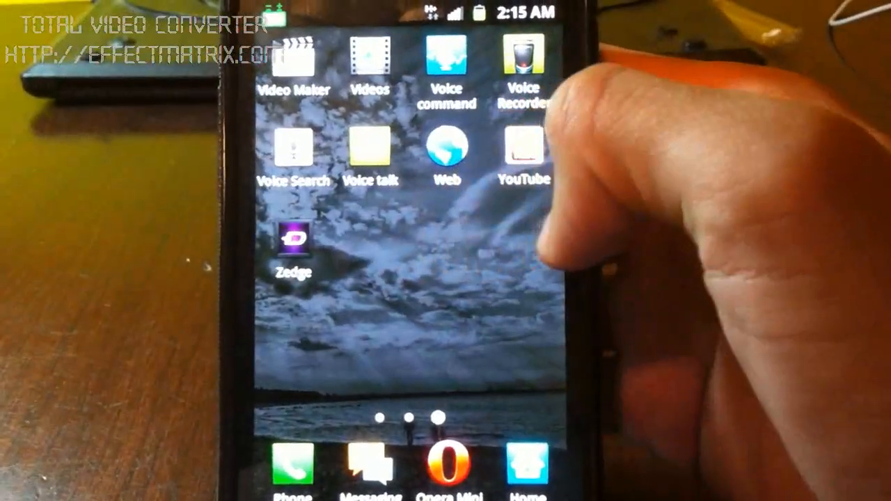